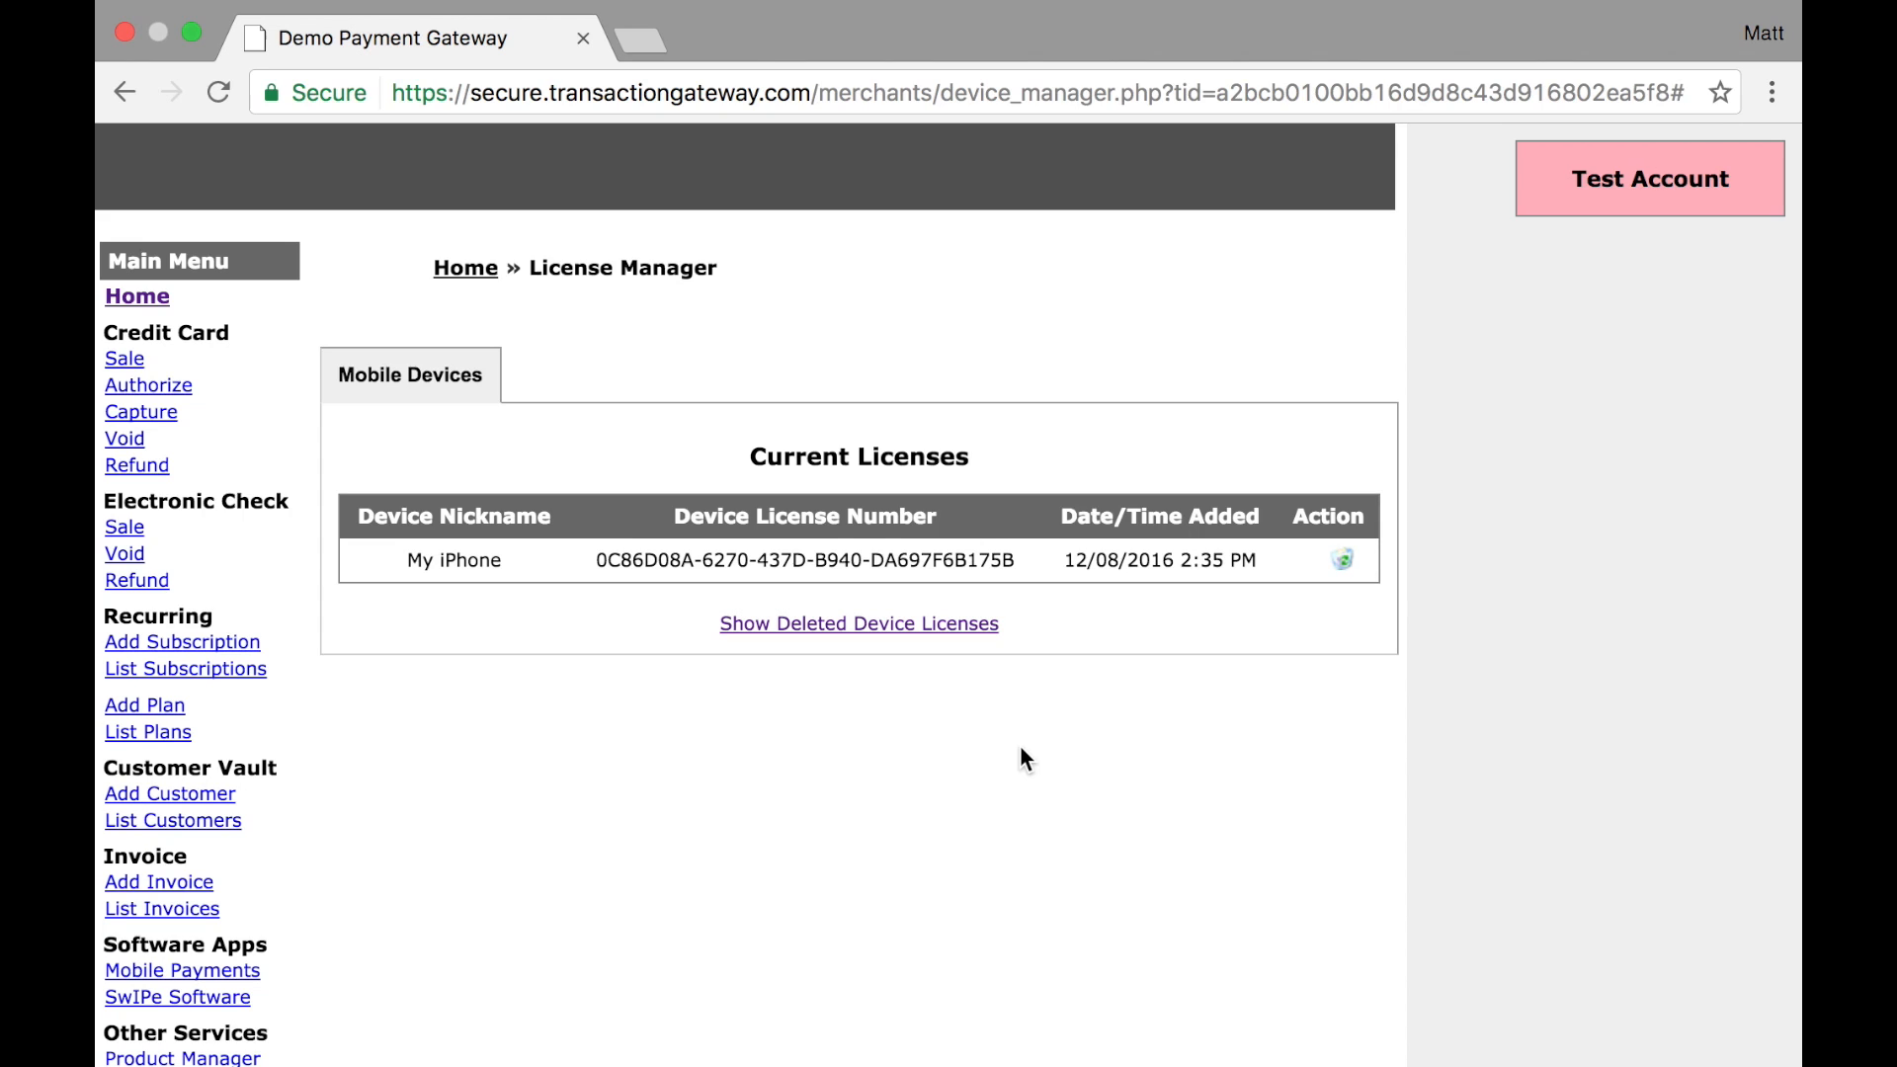
mouse_move(1010, 747)
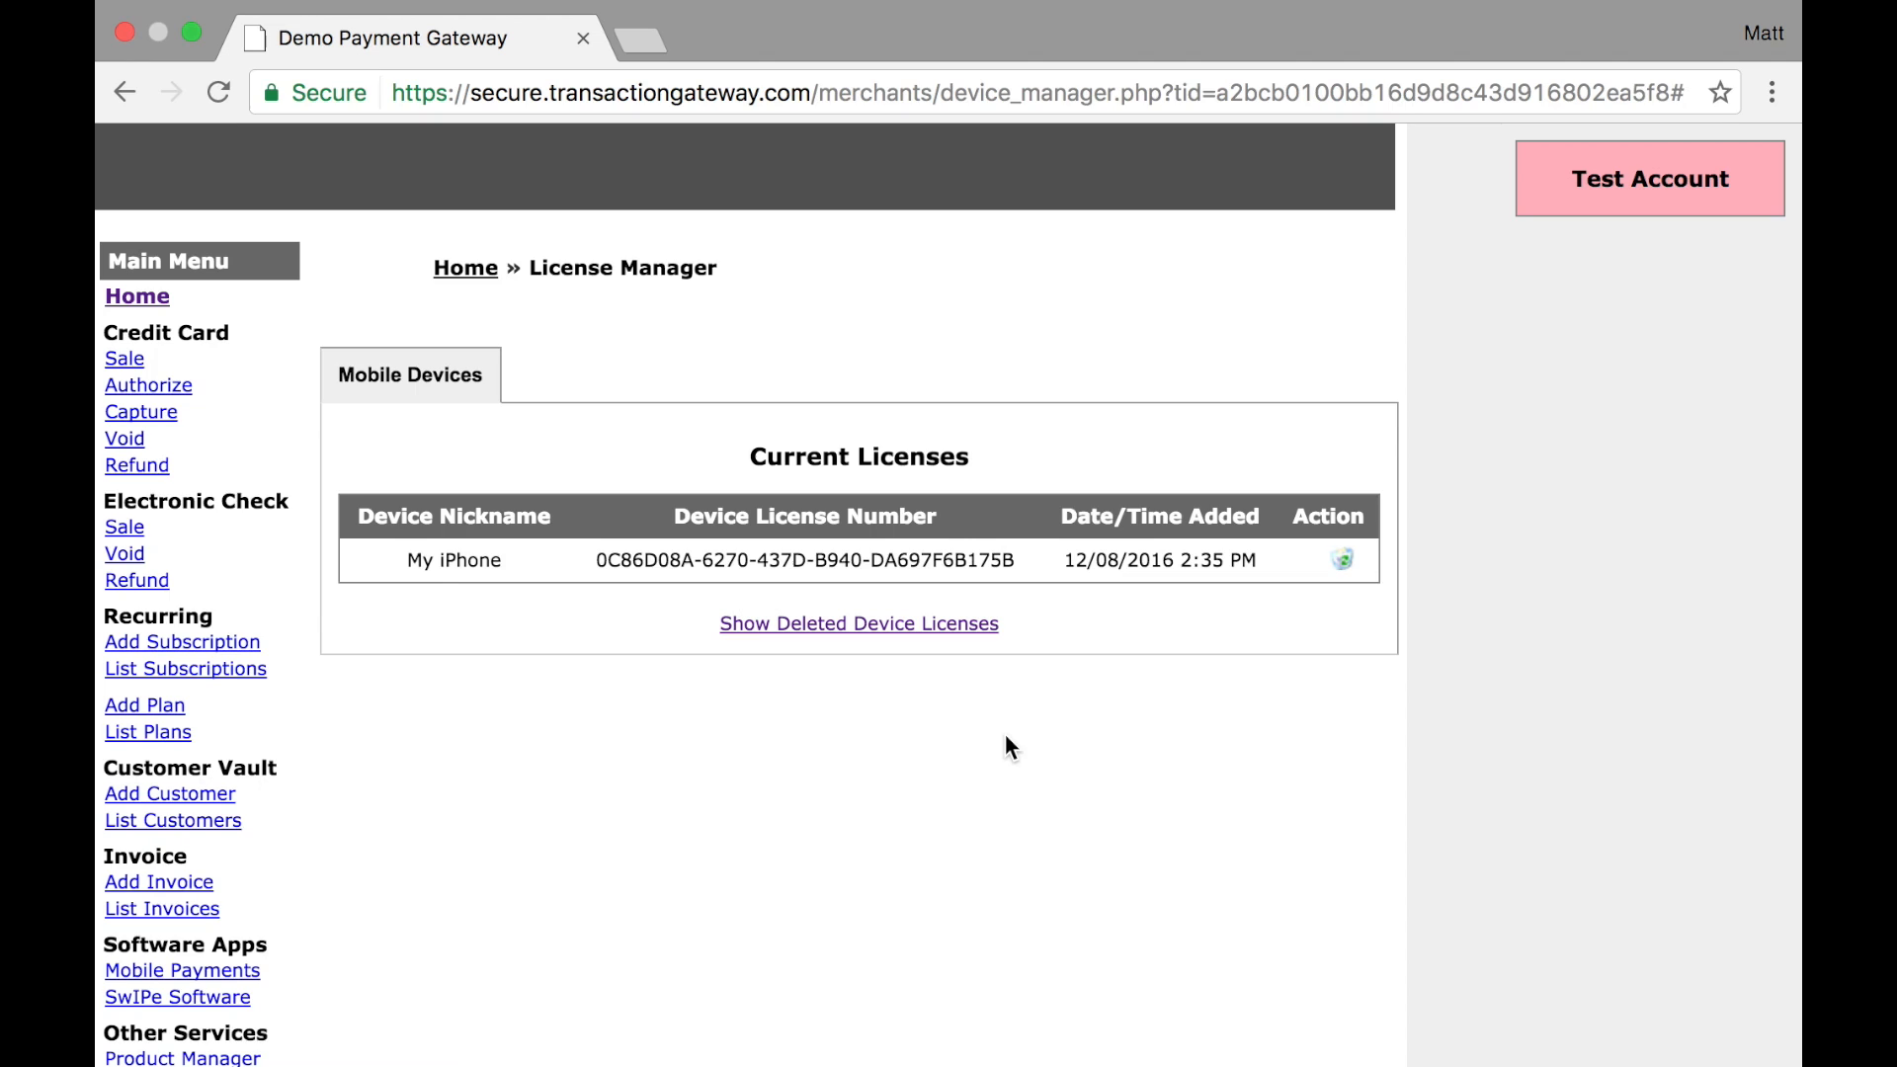
mouse_move(484, 522)
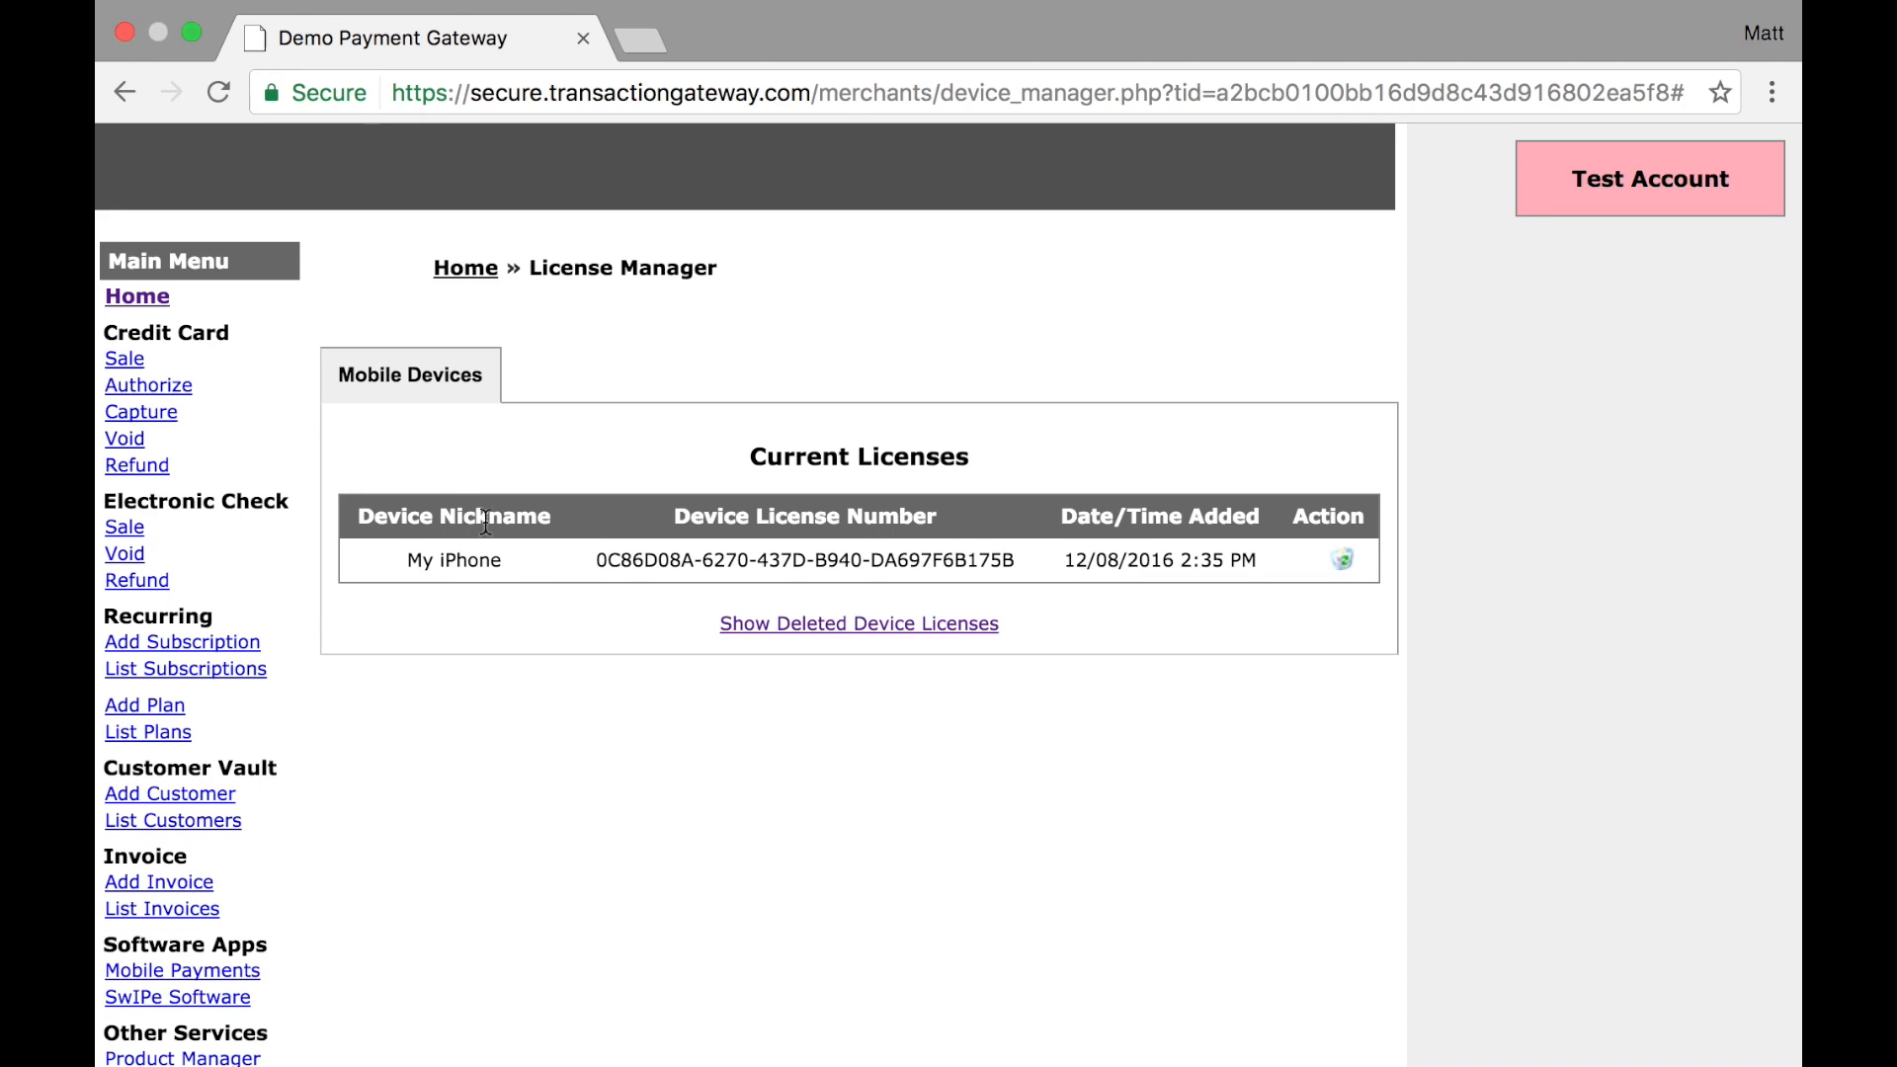
mouse_move(435, 502)
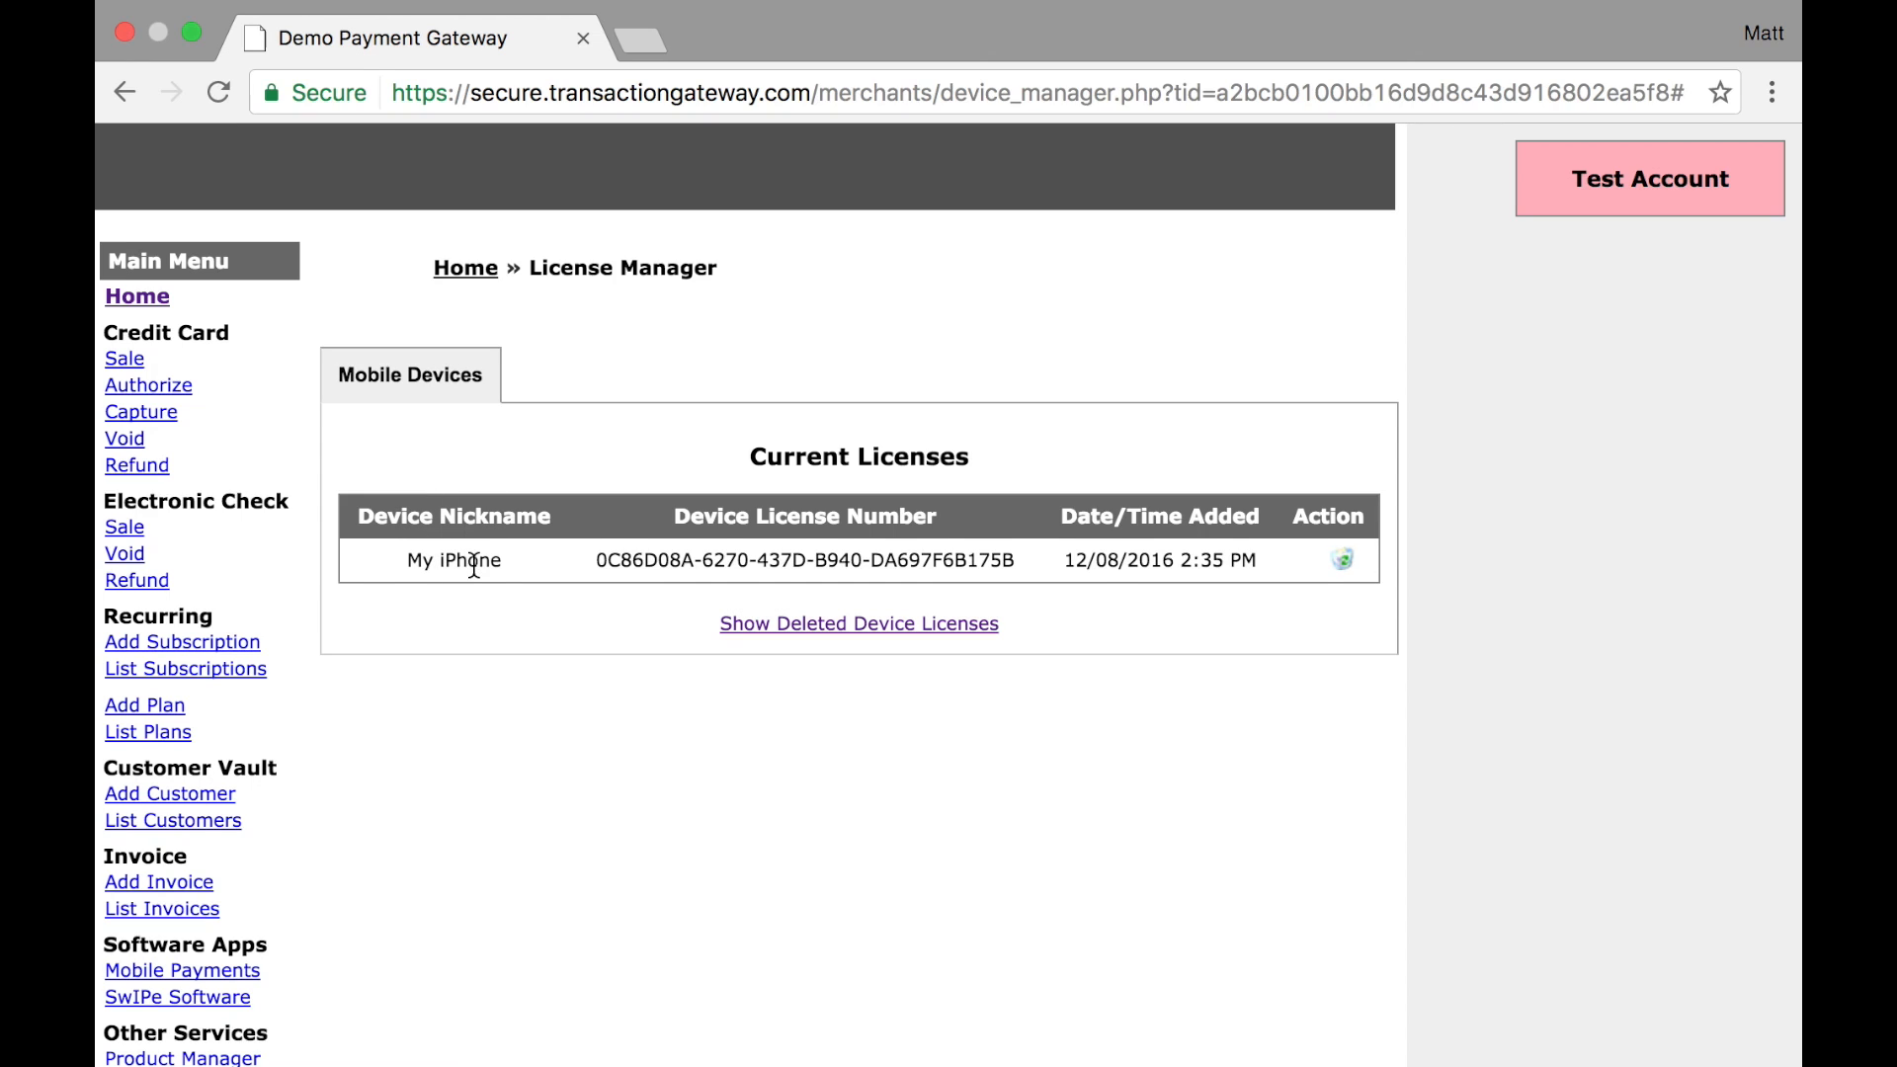
mouse_move(905, 581)
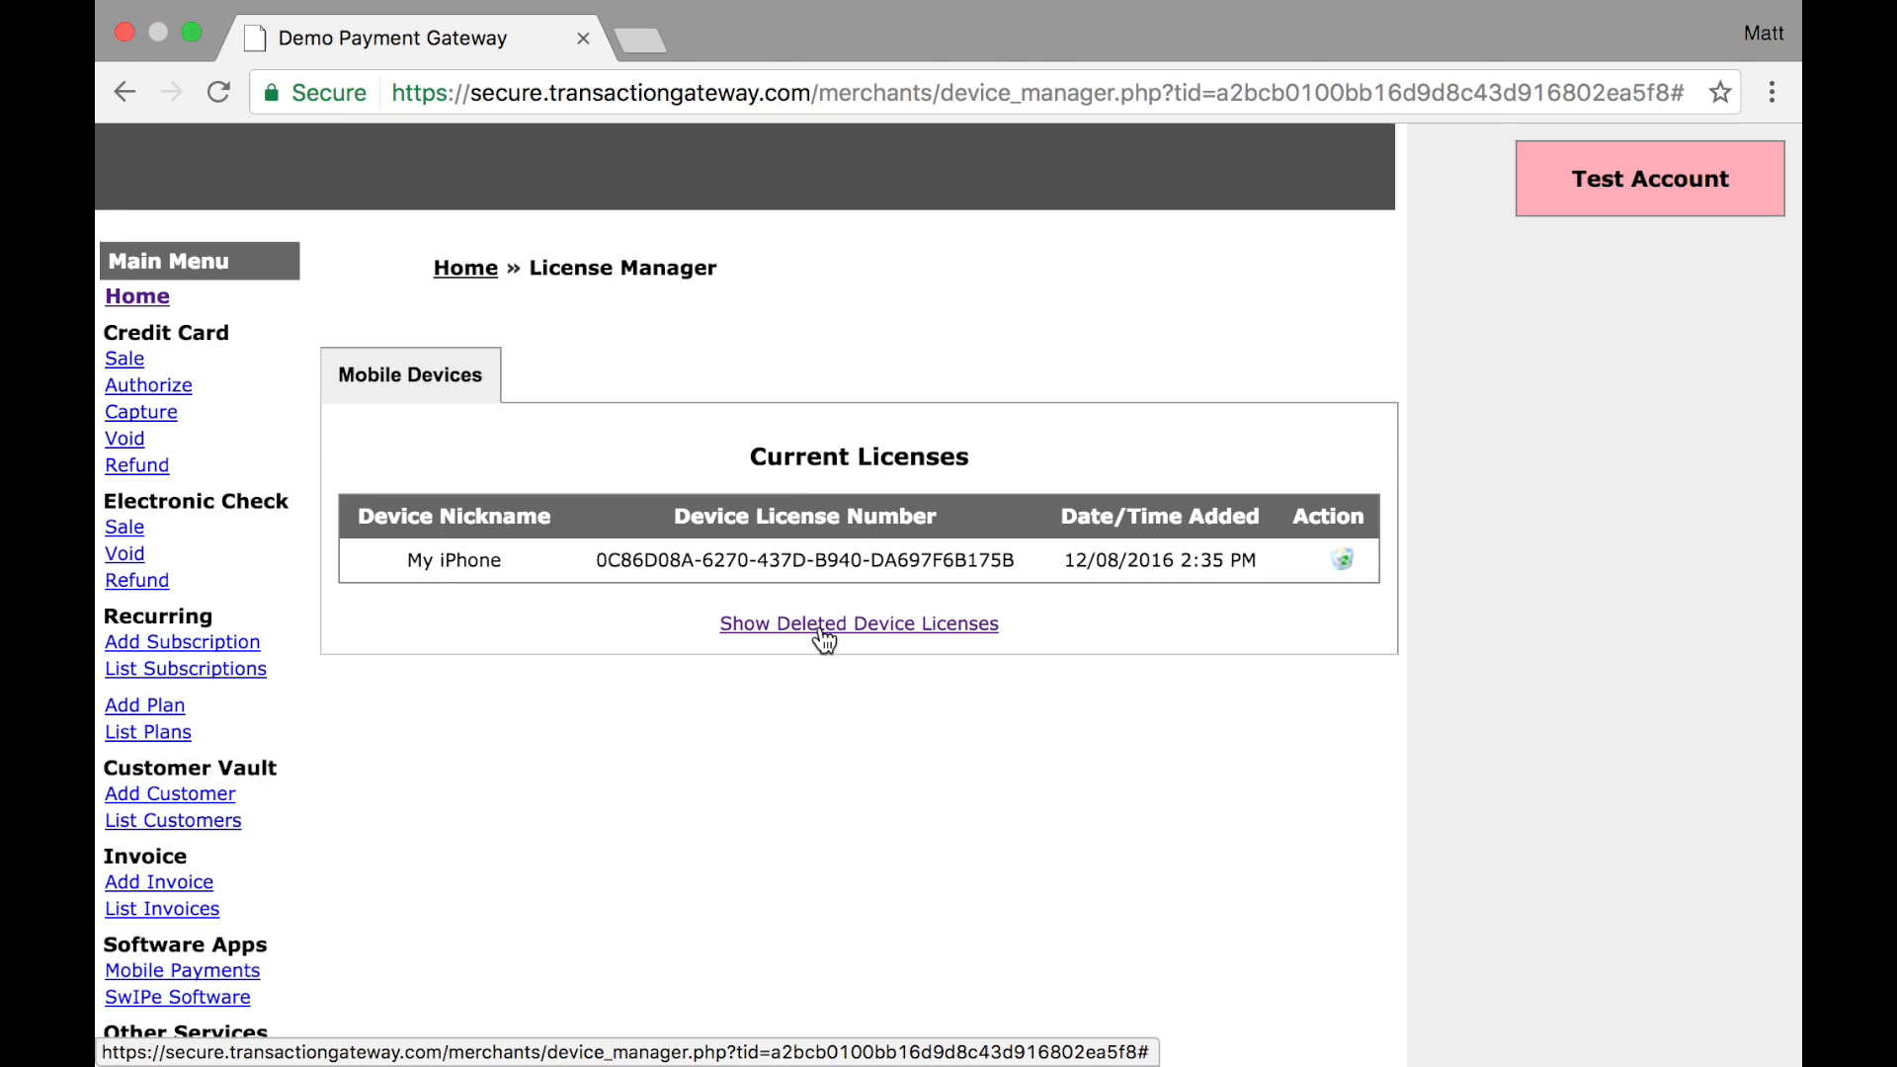
Reveal the deleted device licenses, listing the earlier deleted My iPhone license.
click(857, 622)
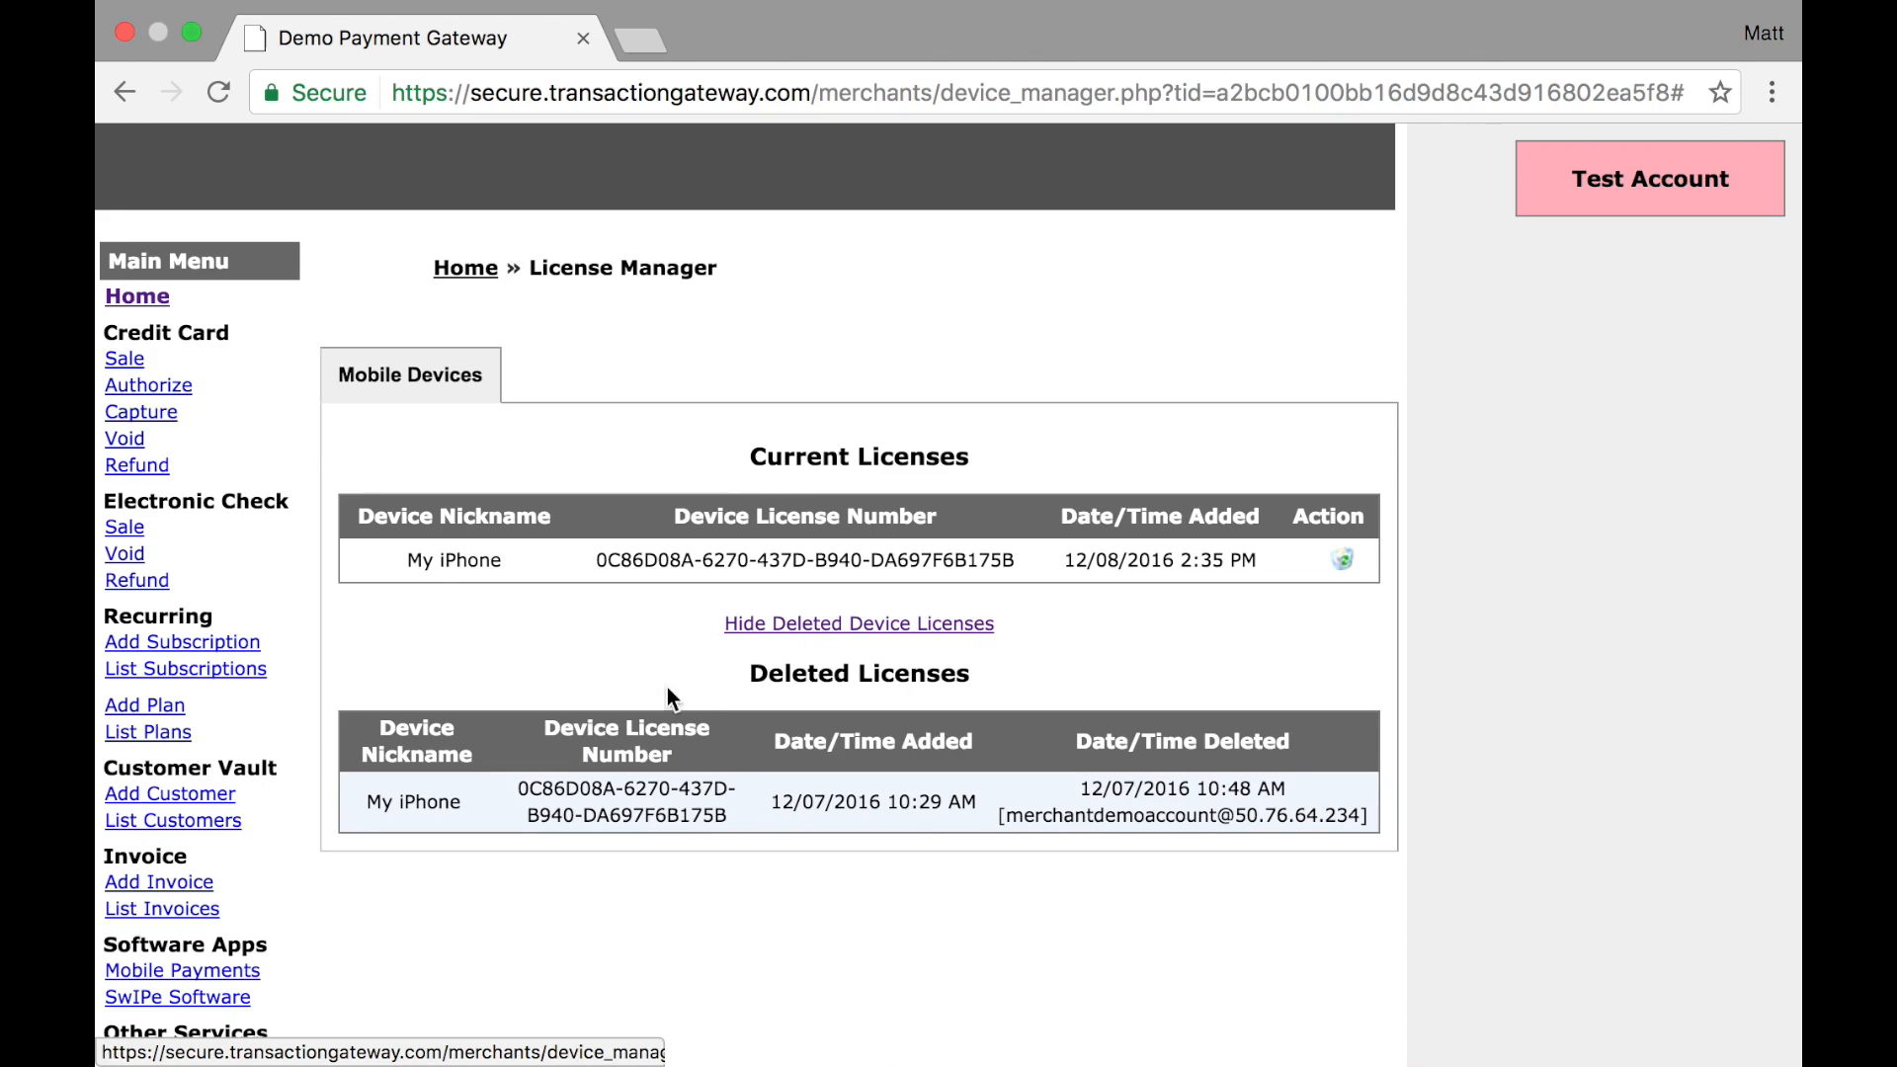
mouse_move(403, 832)
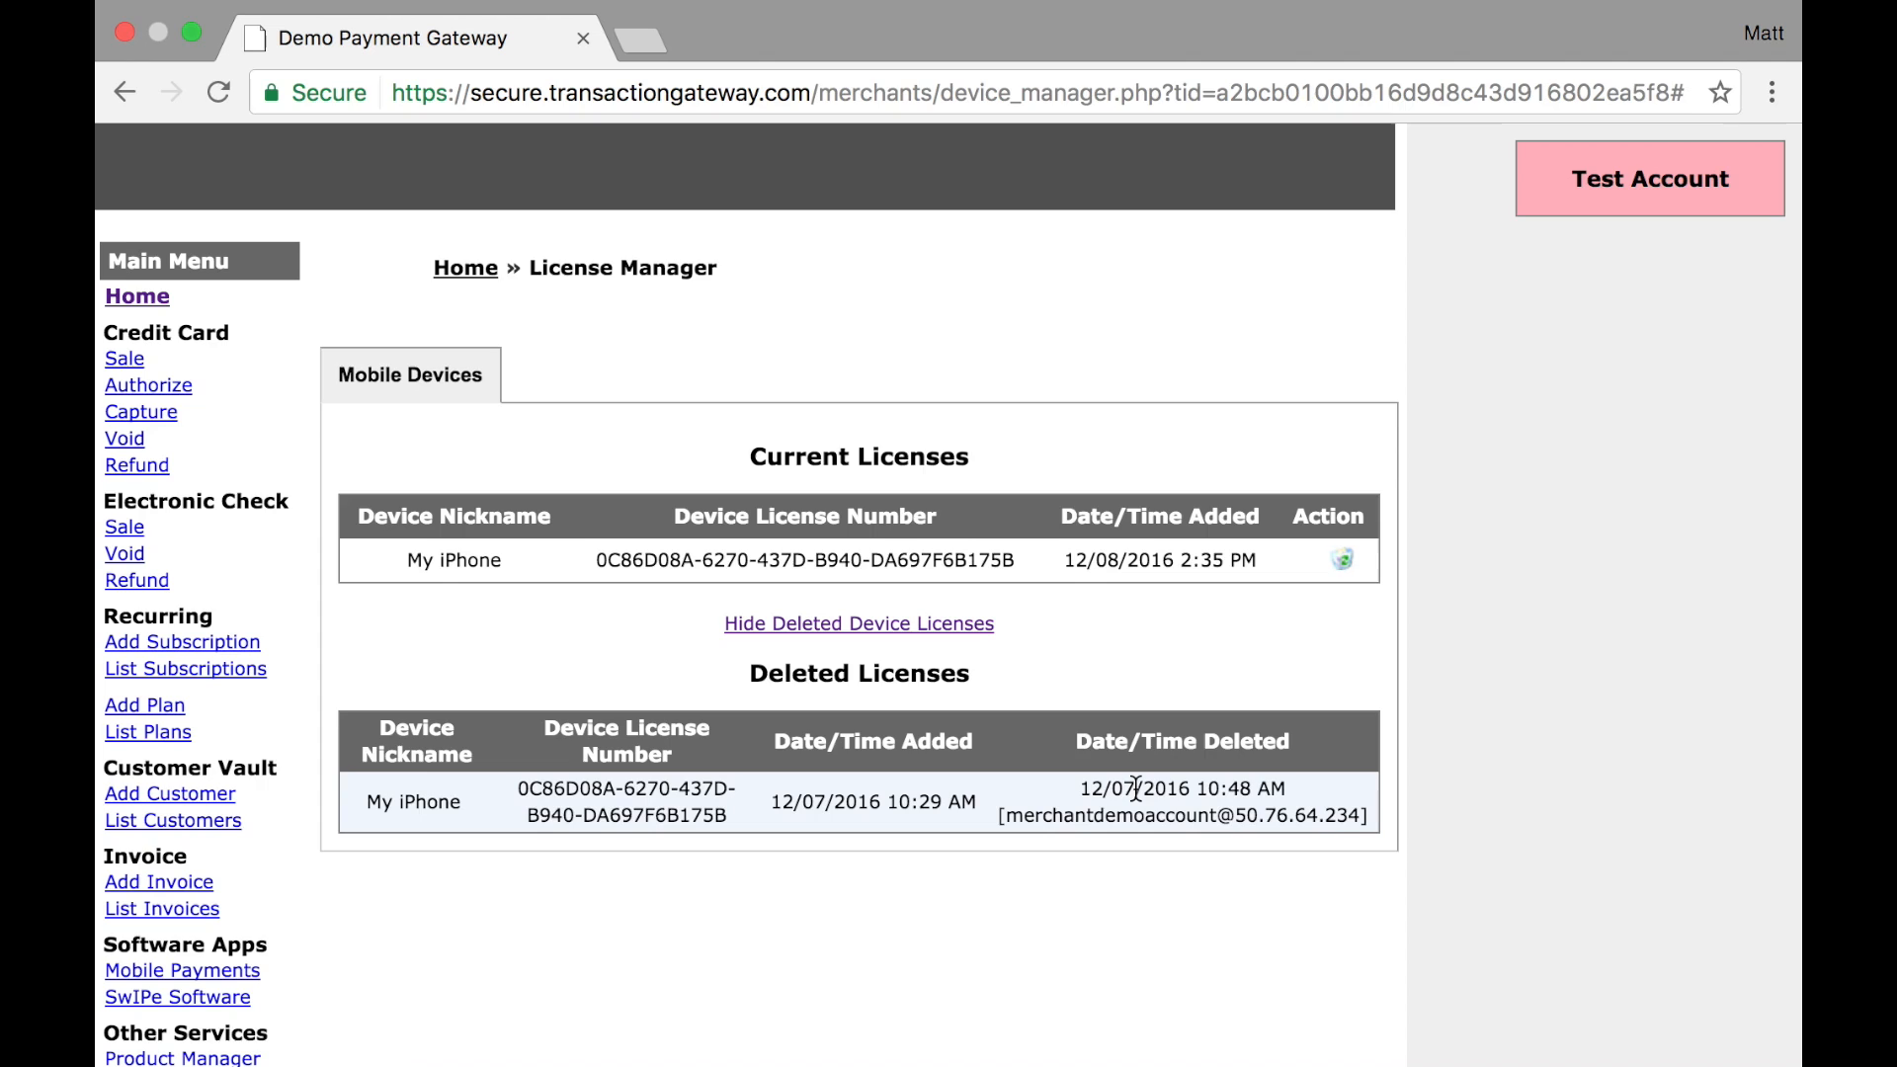
mouse_move(1069, 747)
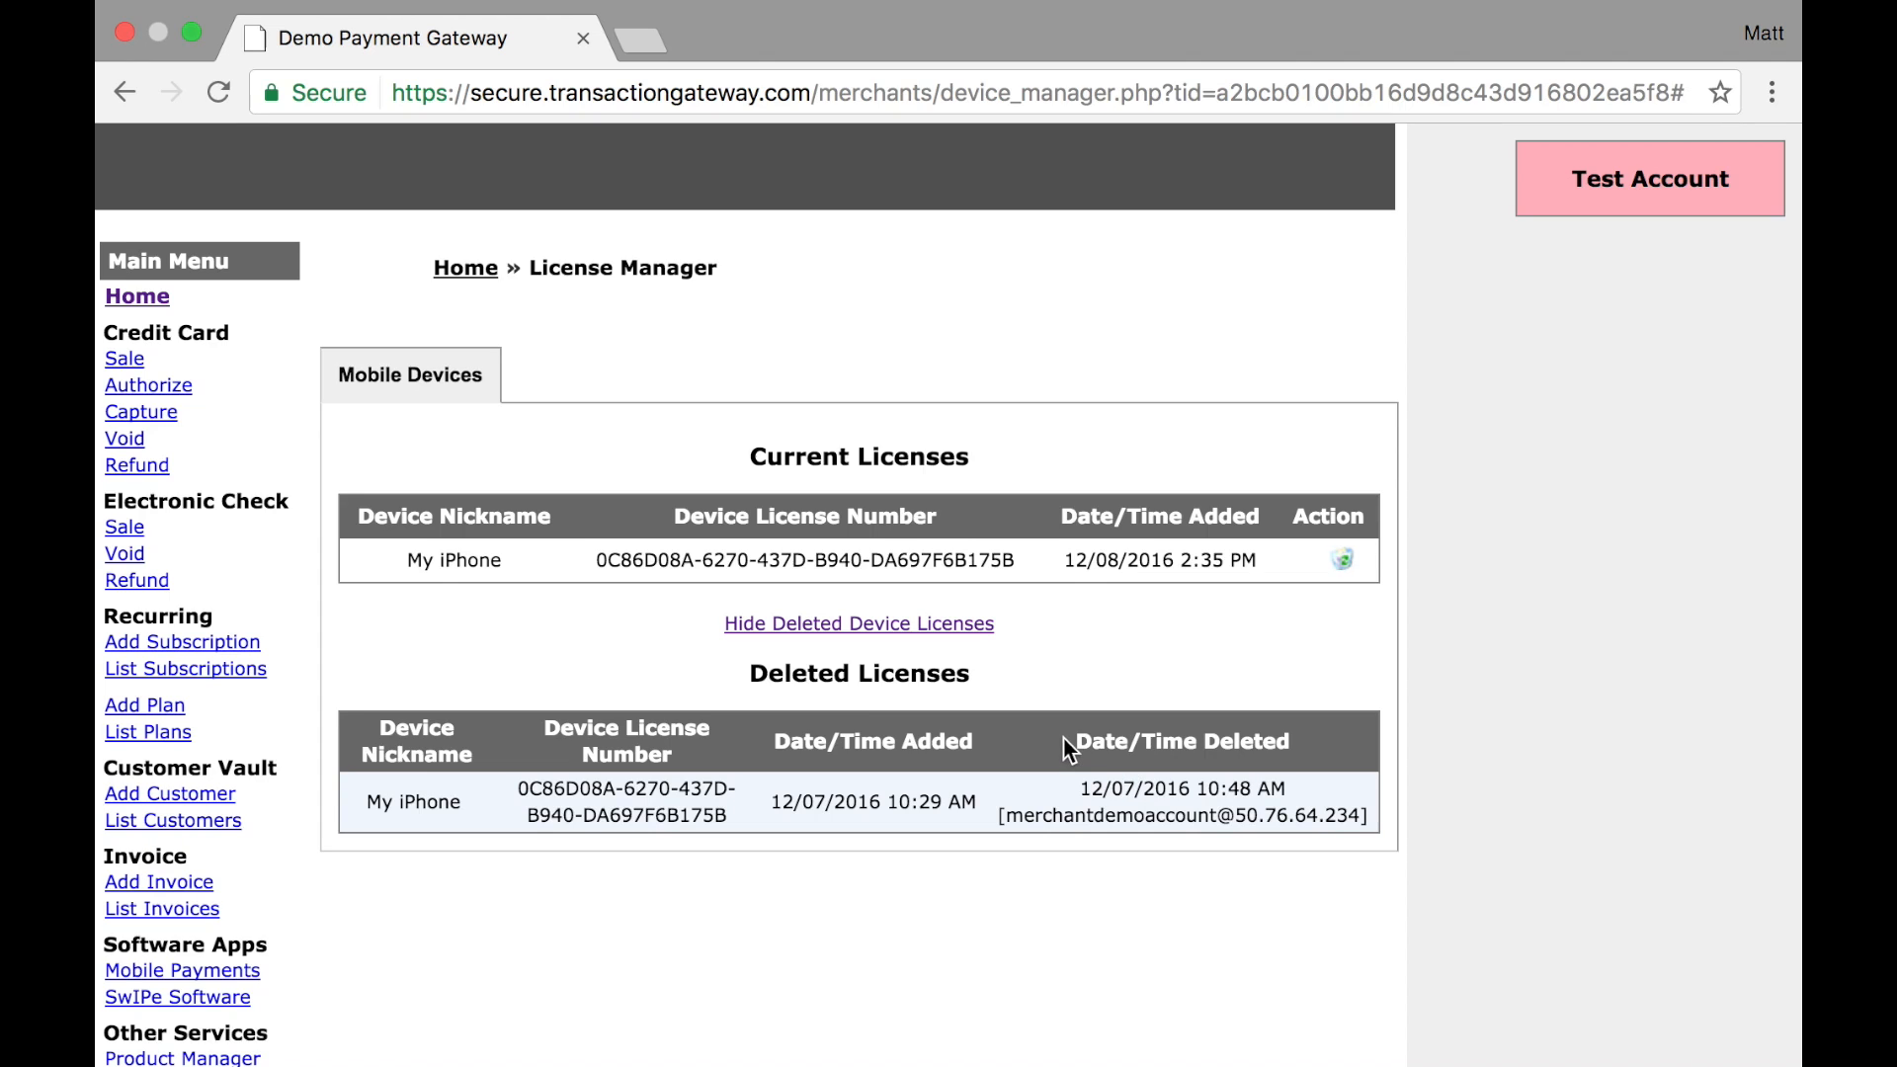
mouse_move(1275, 784)
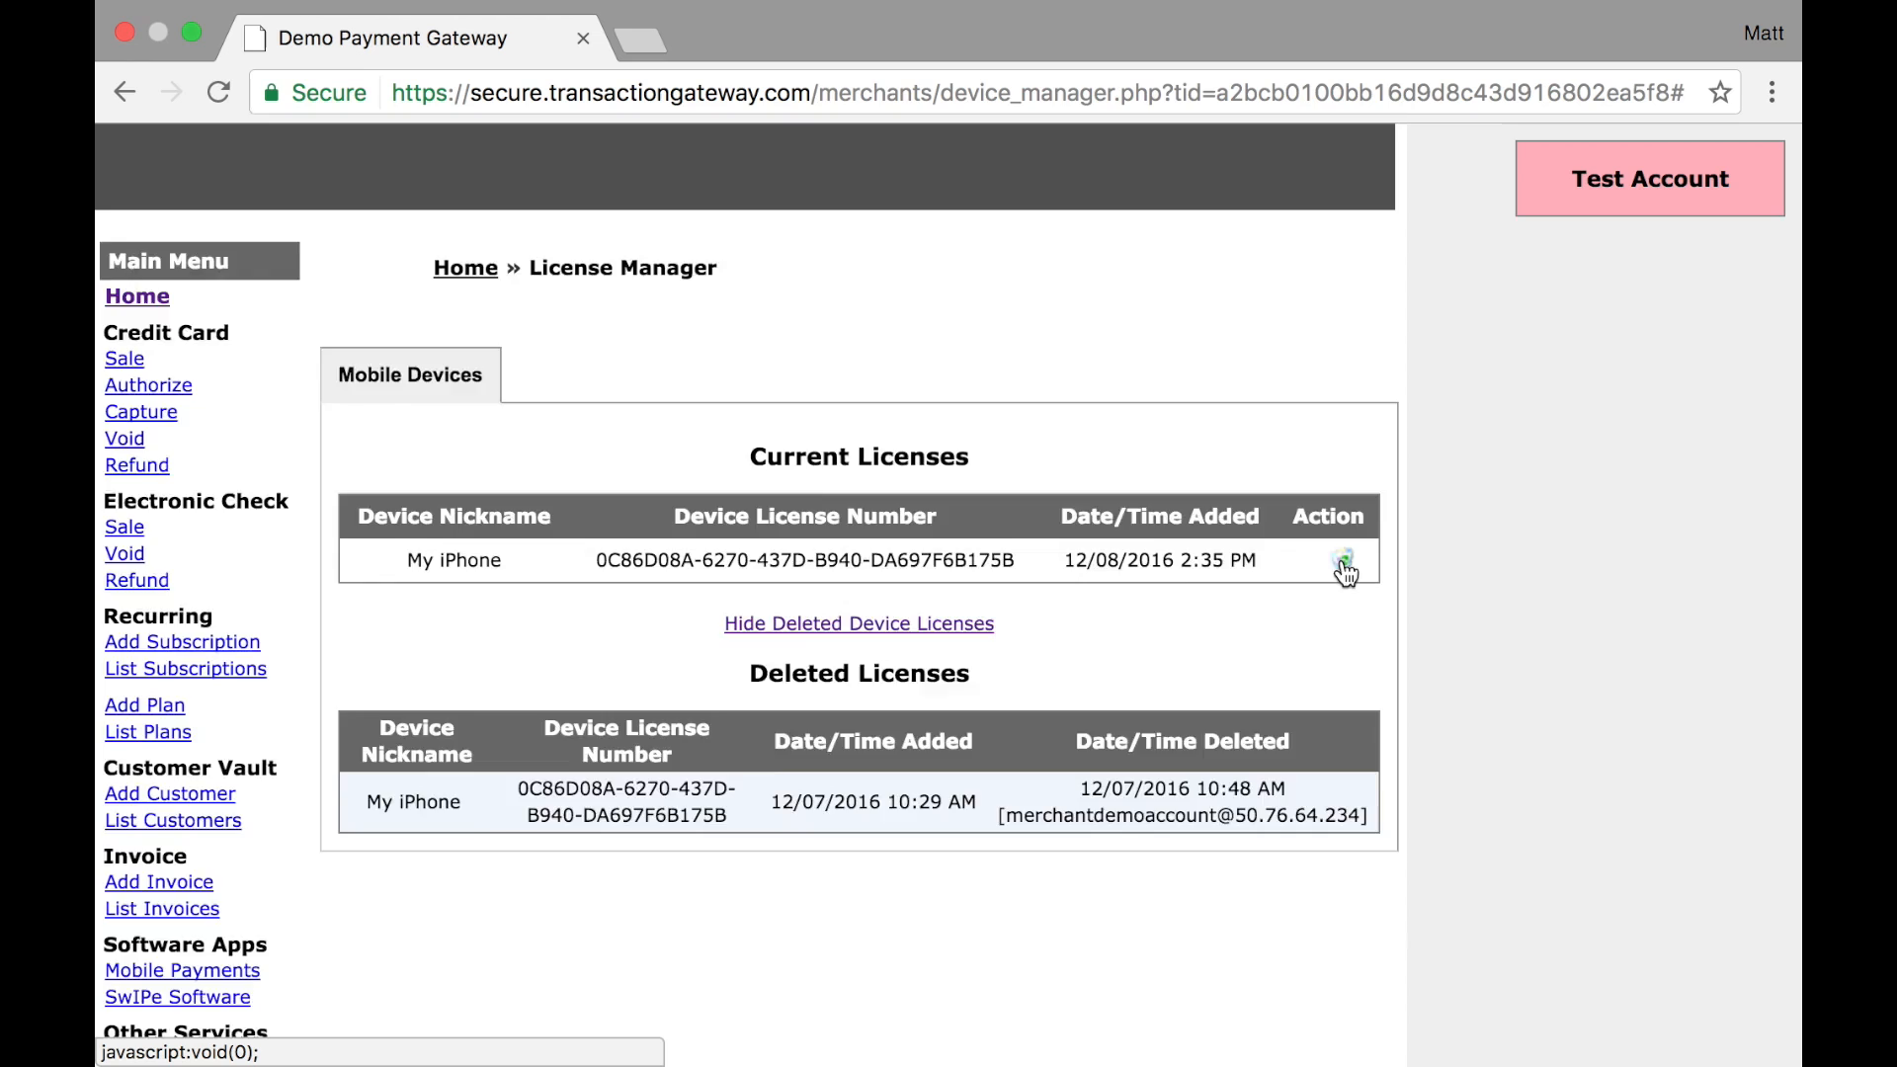
Delete the current My iPhone license and confirm the License Warning, leaving no current licenses.
click(1342, 561)
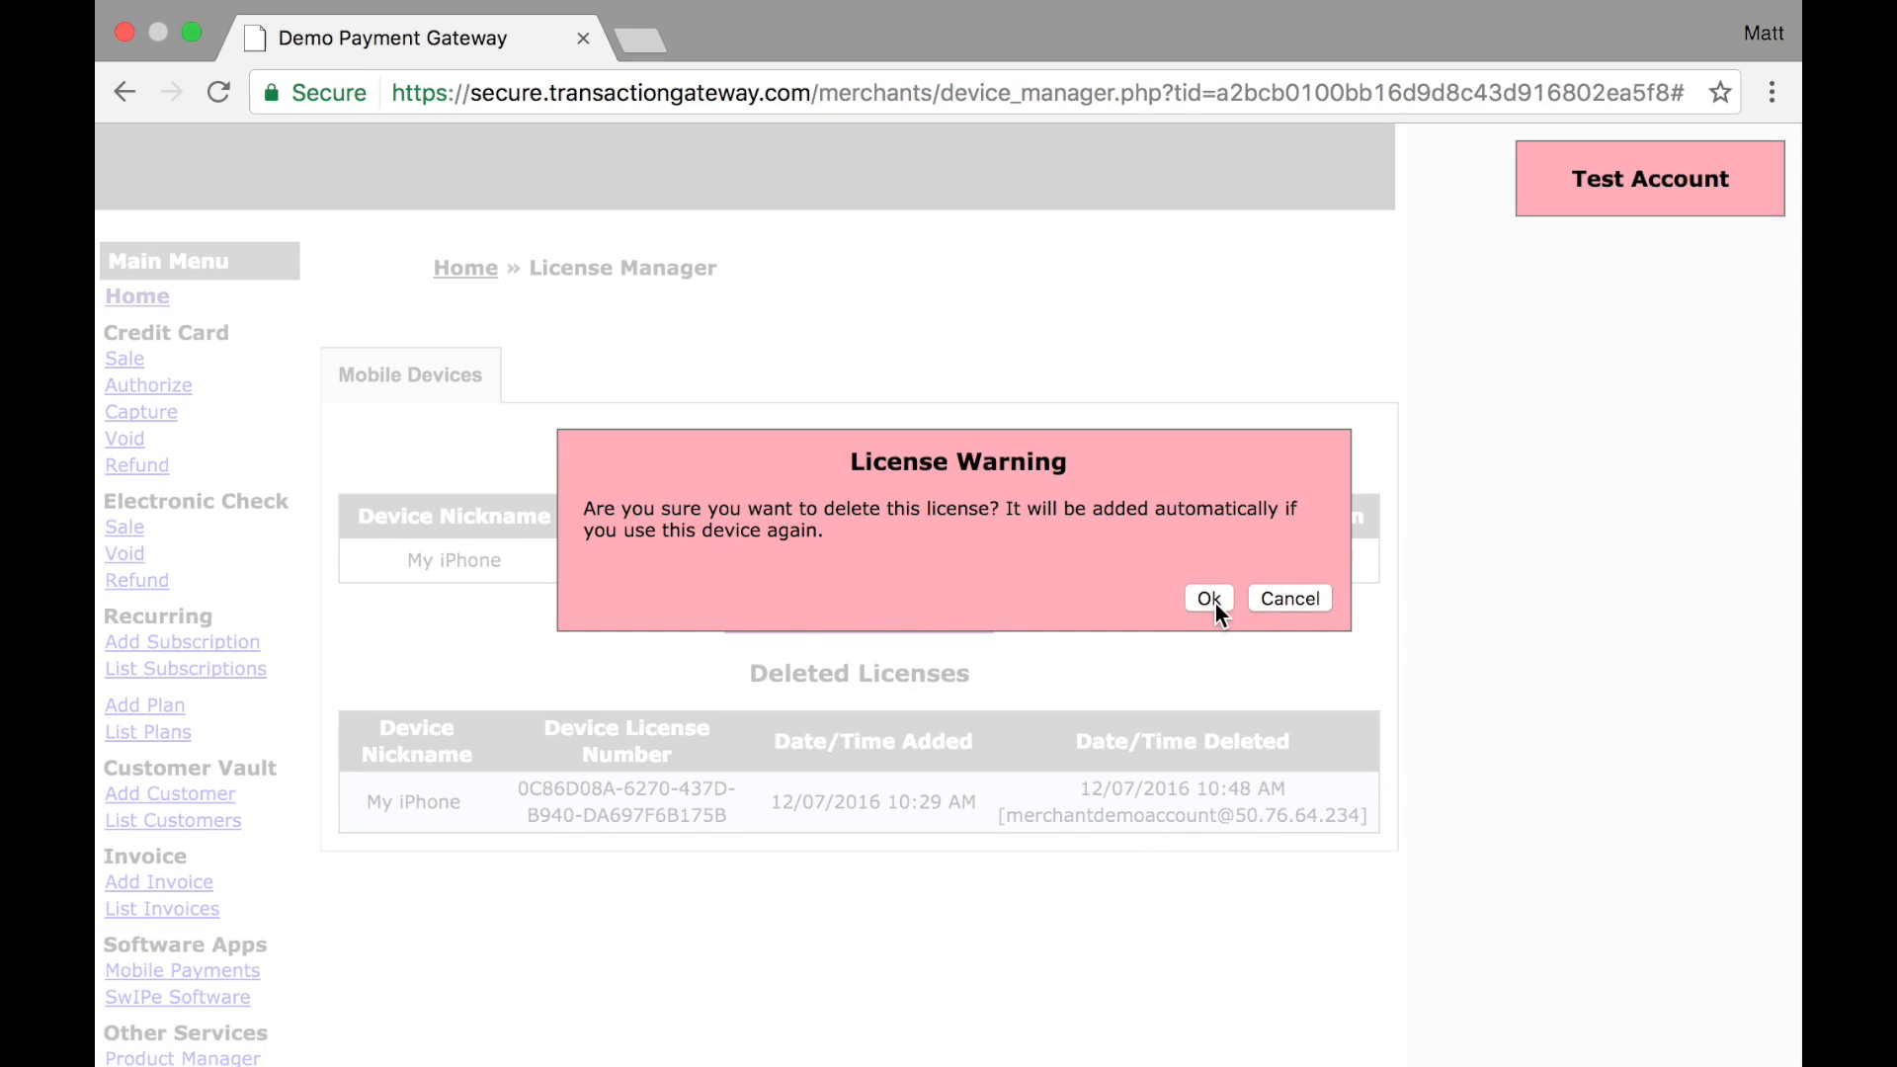
click(1206, 597)
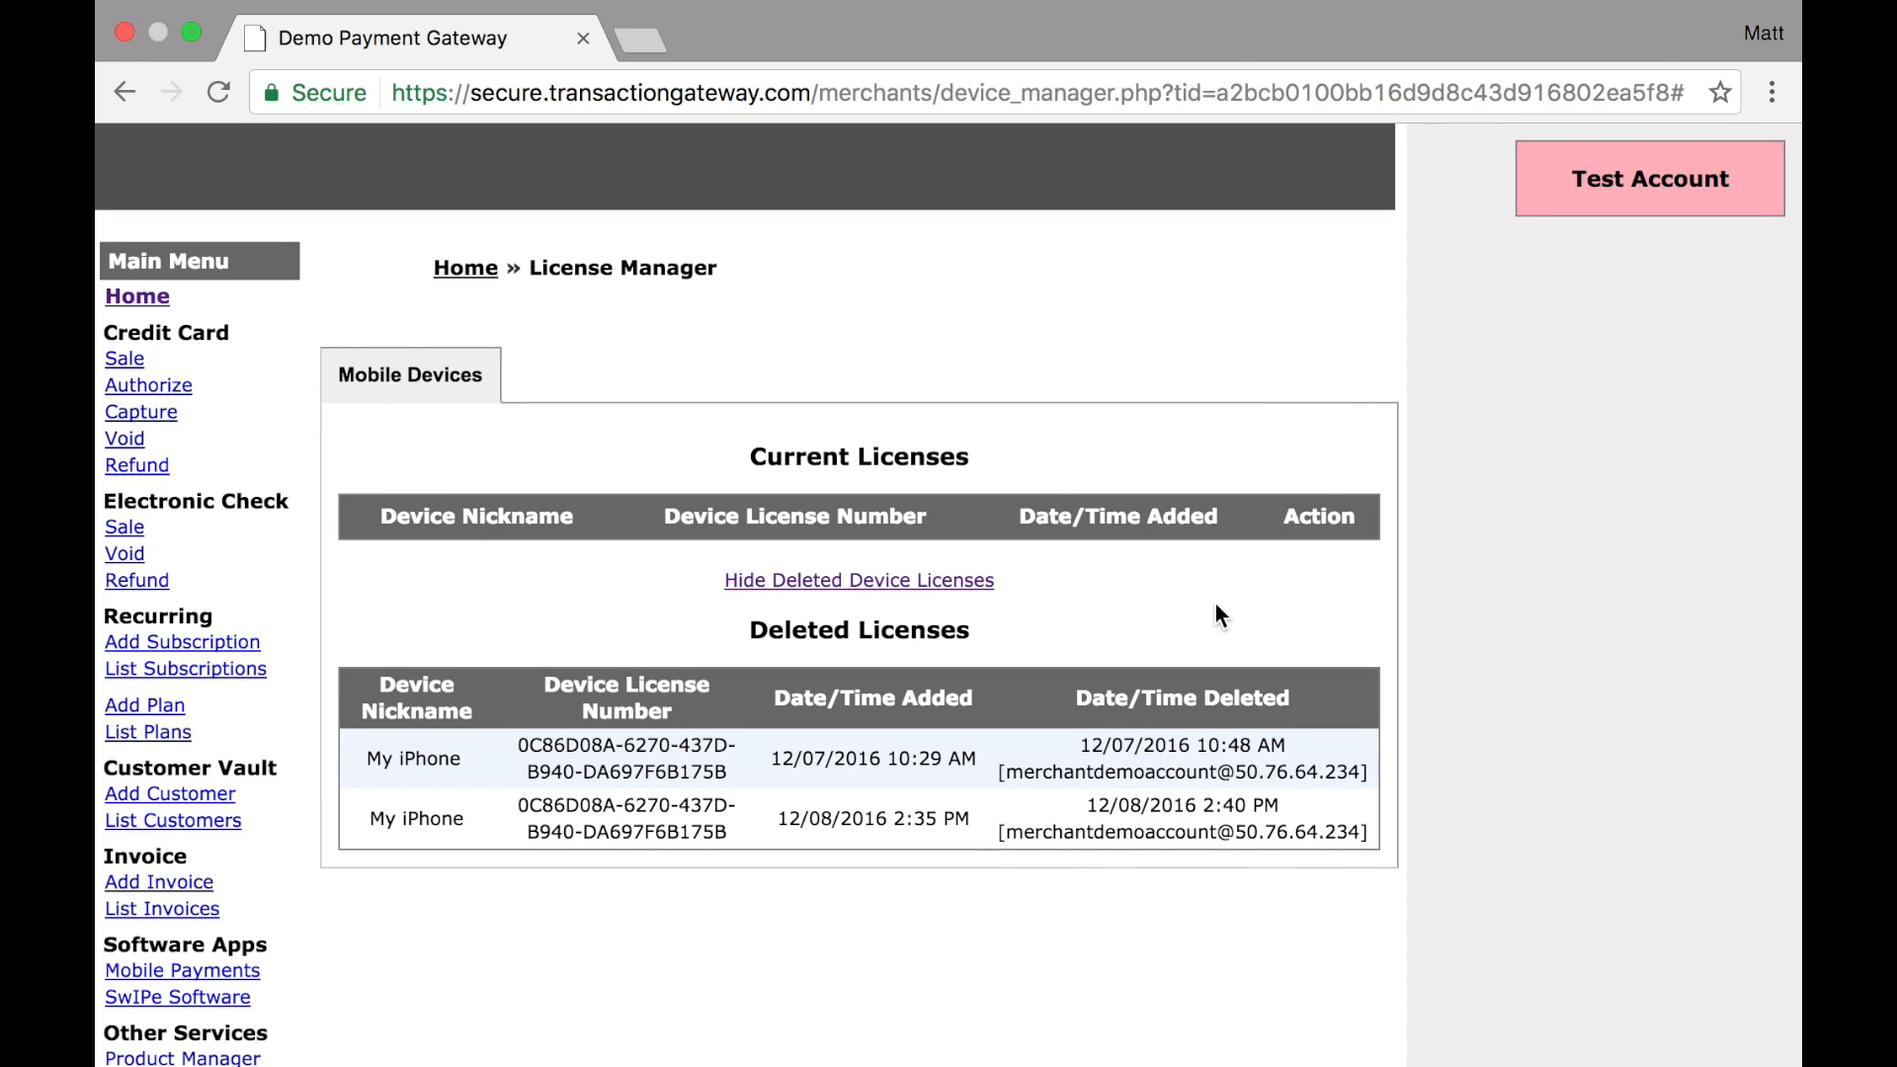
mouse_move(1229, 698)
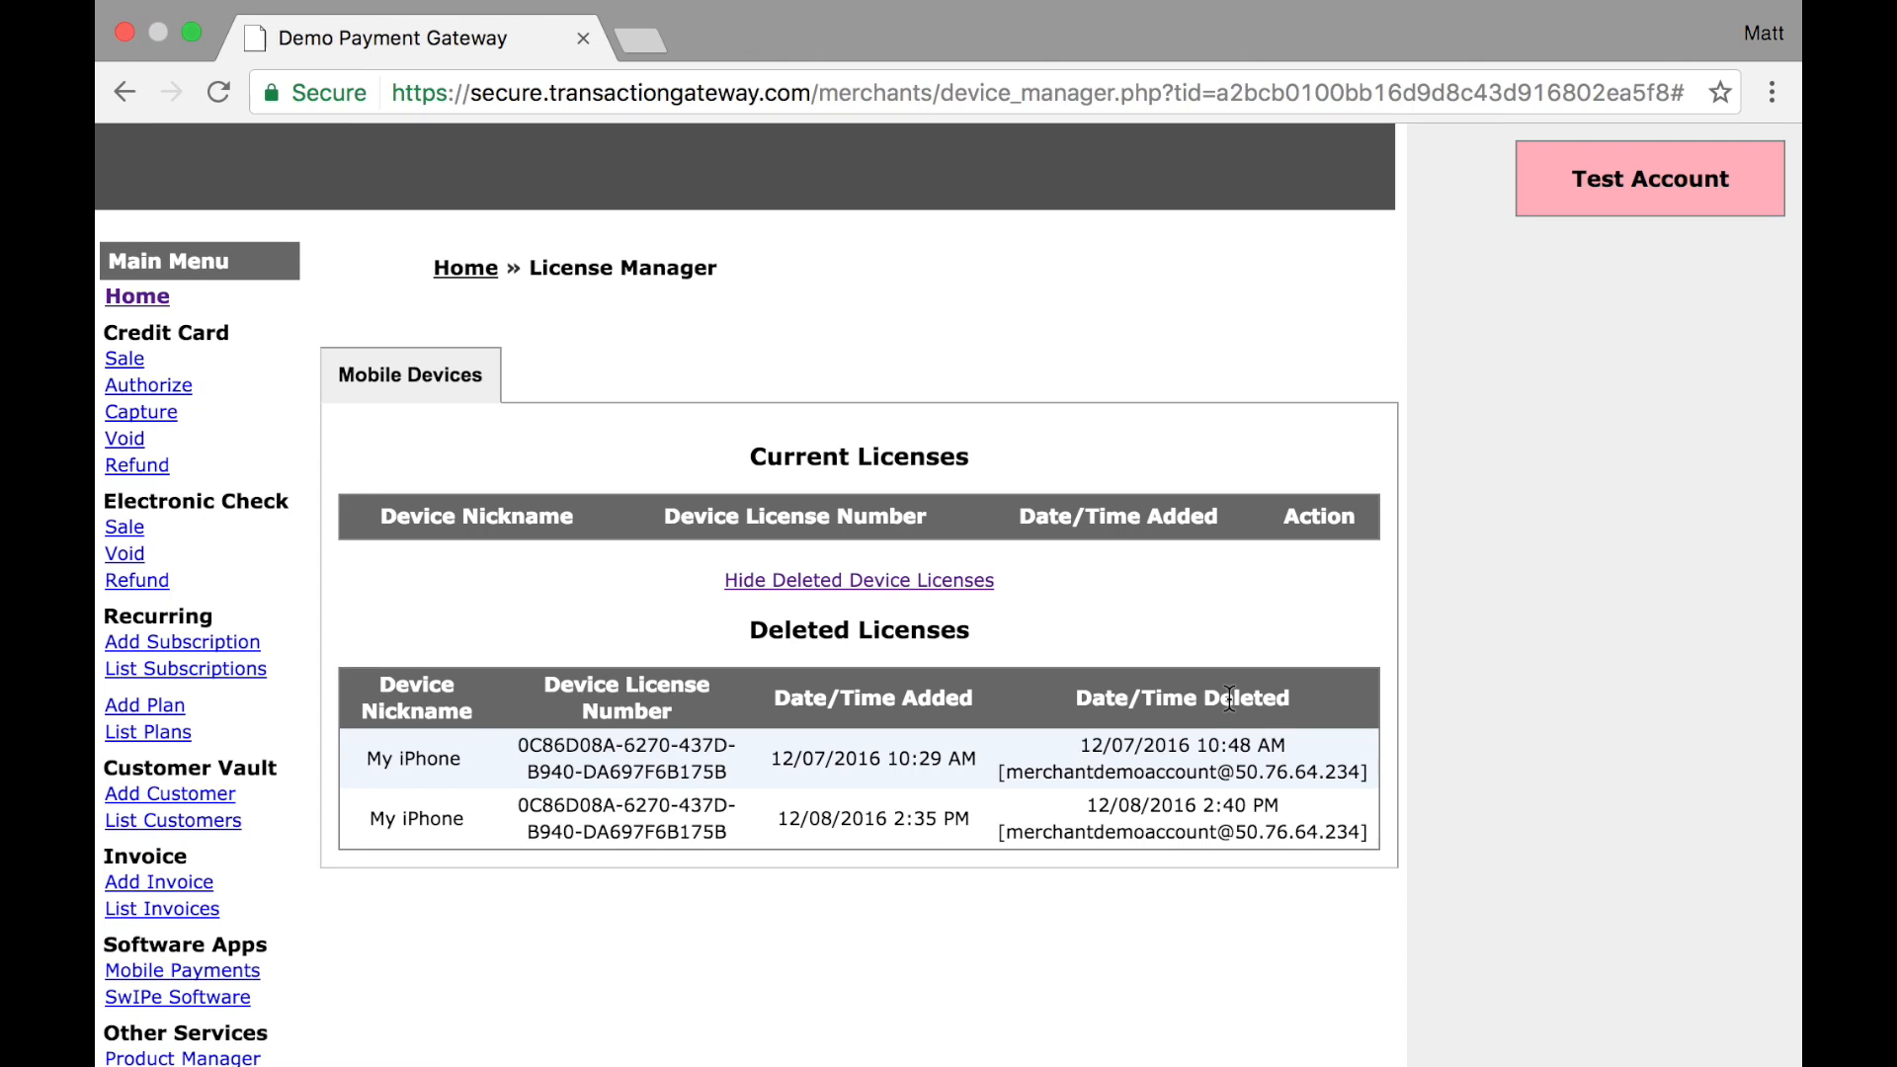
mouse_move(1138, 691)
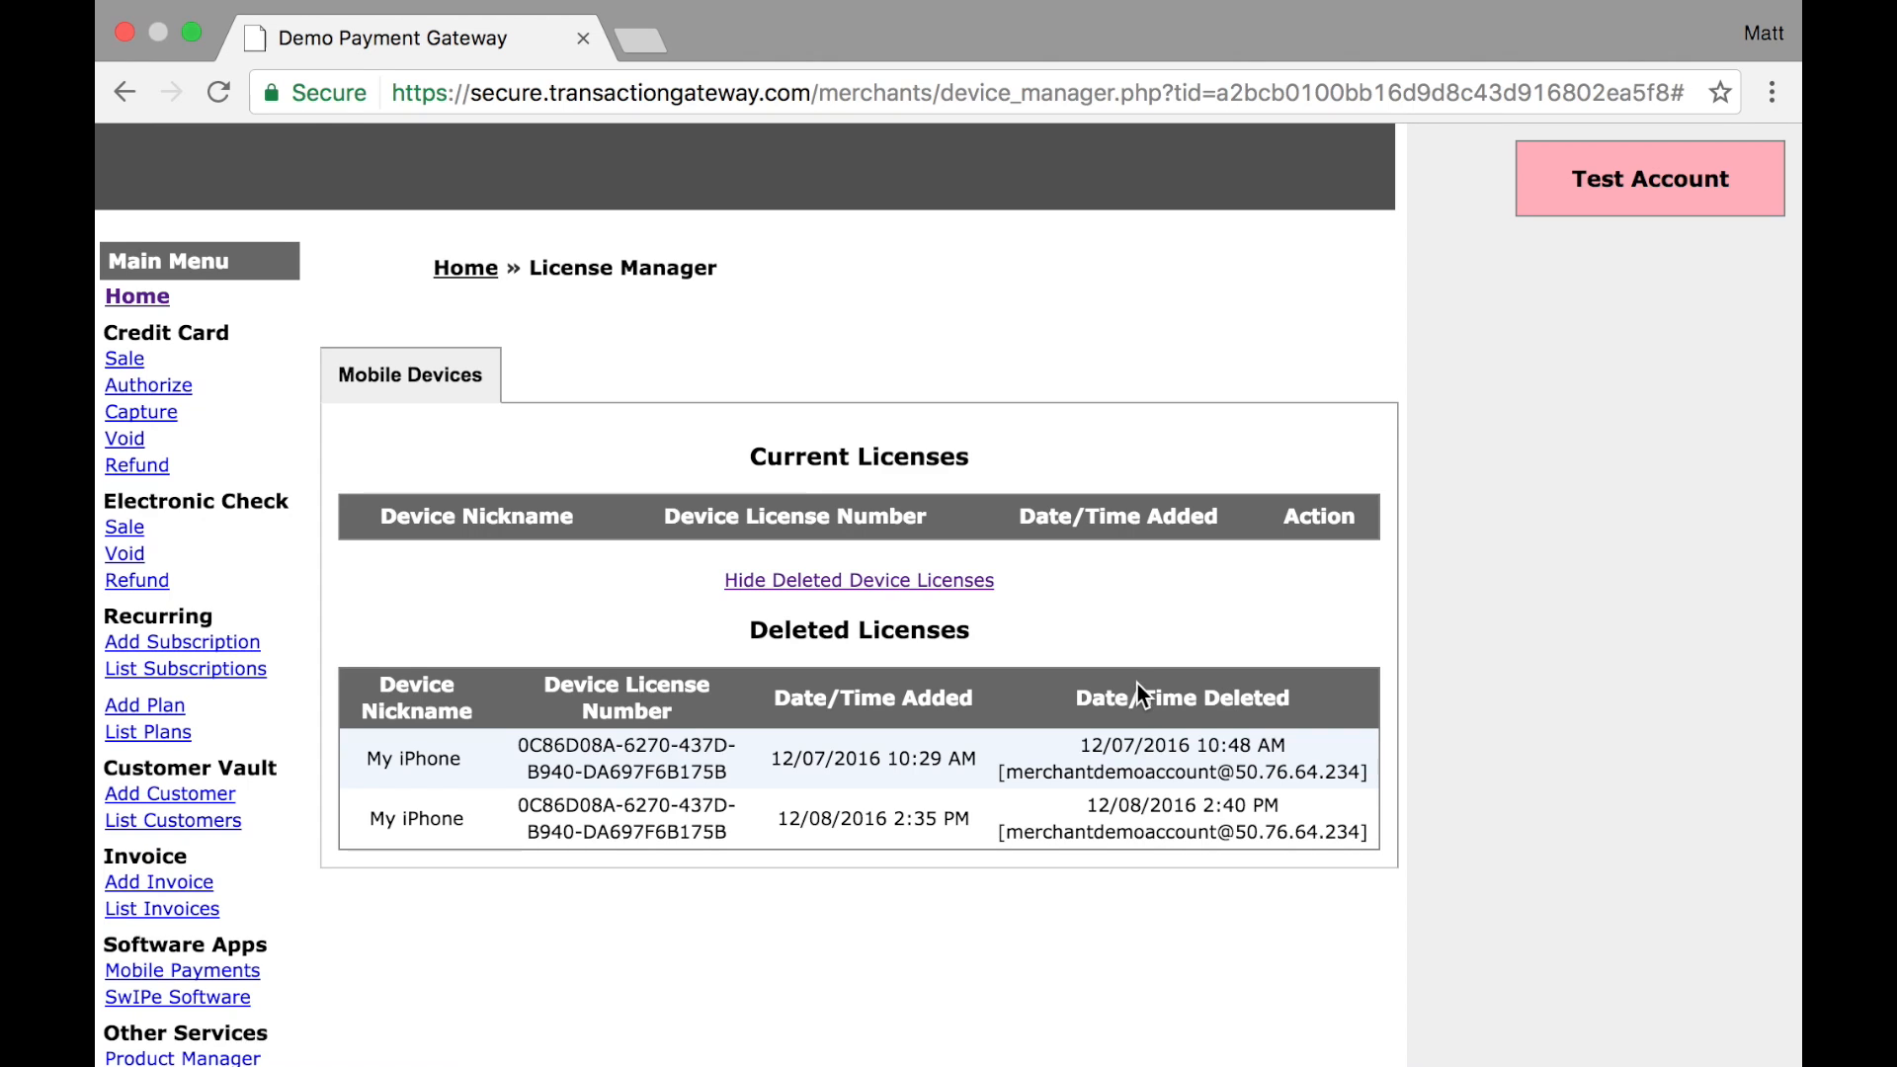
mouse_move(571, 413)
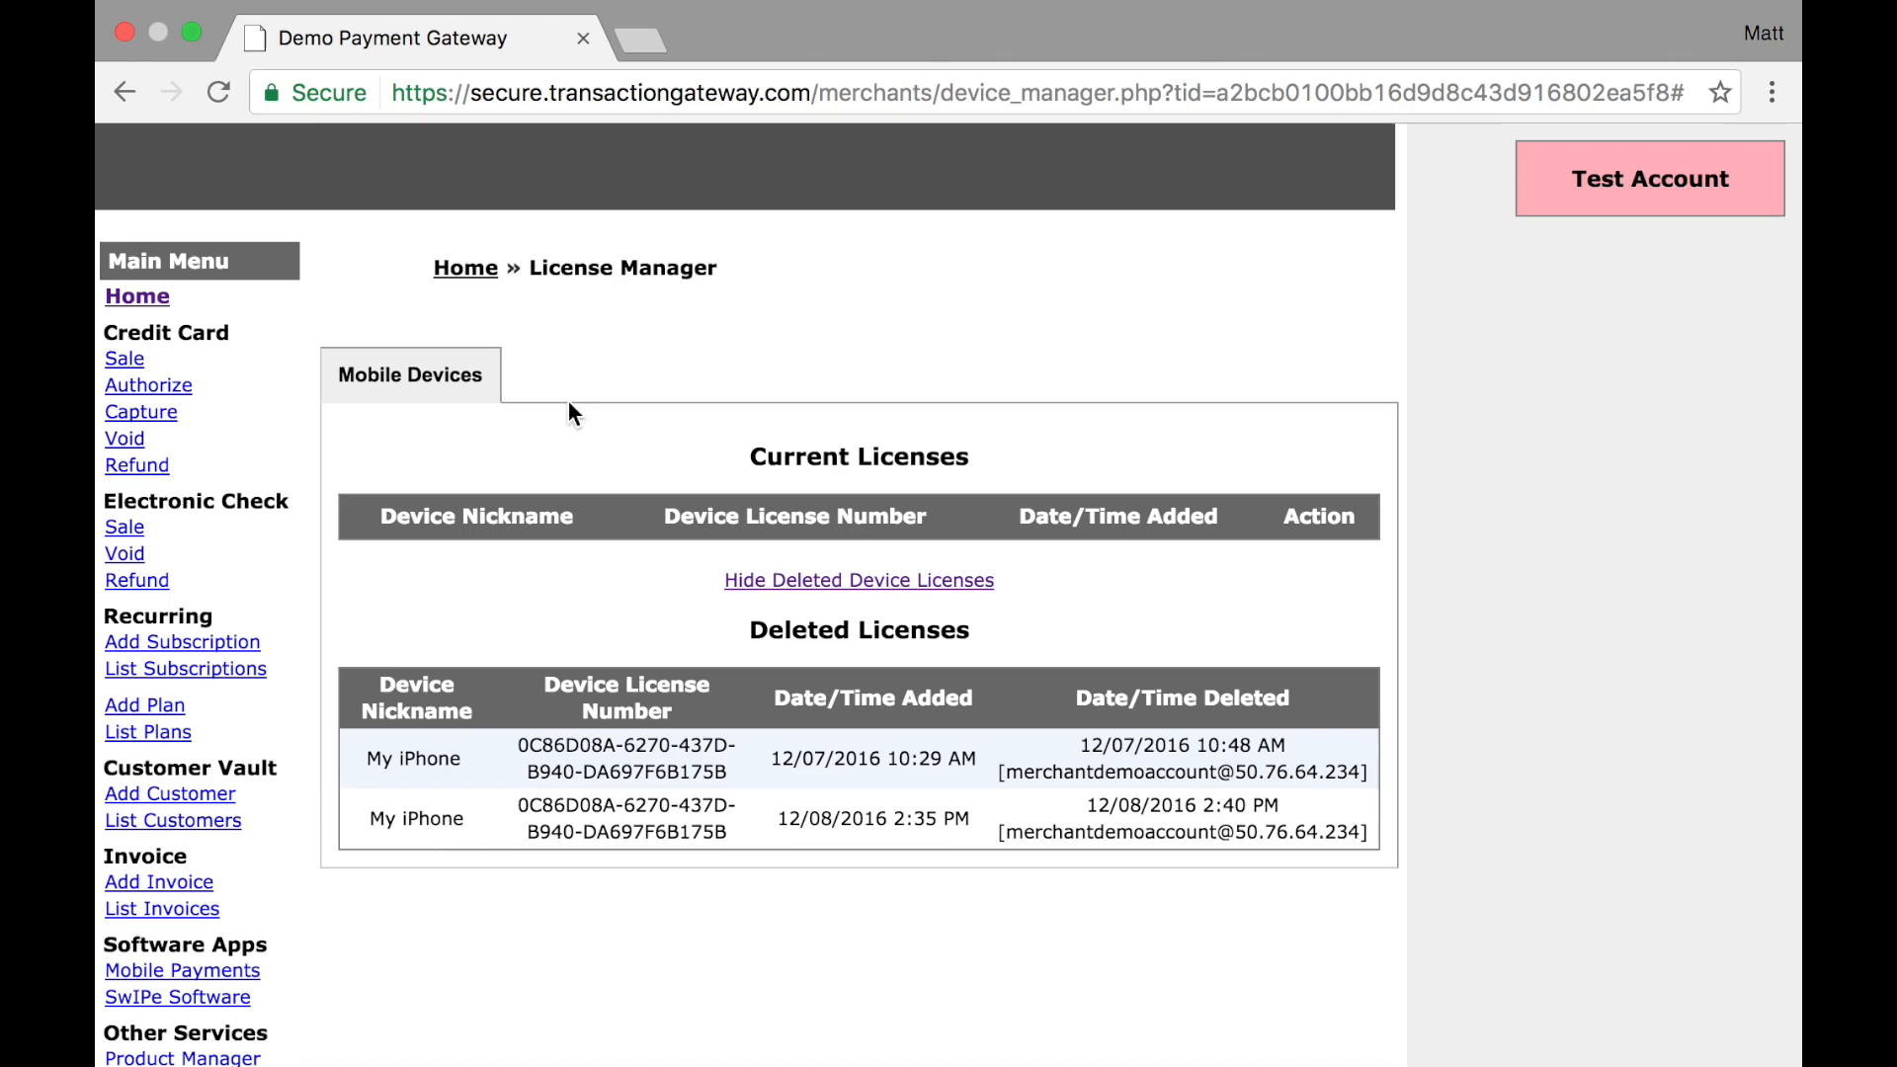
mouse_move(830, 375)
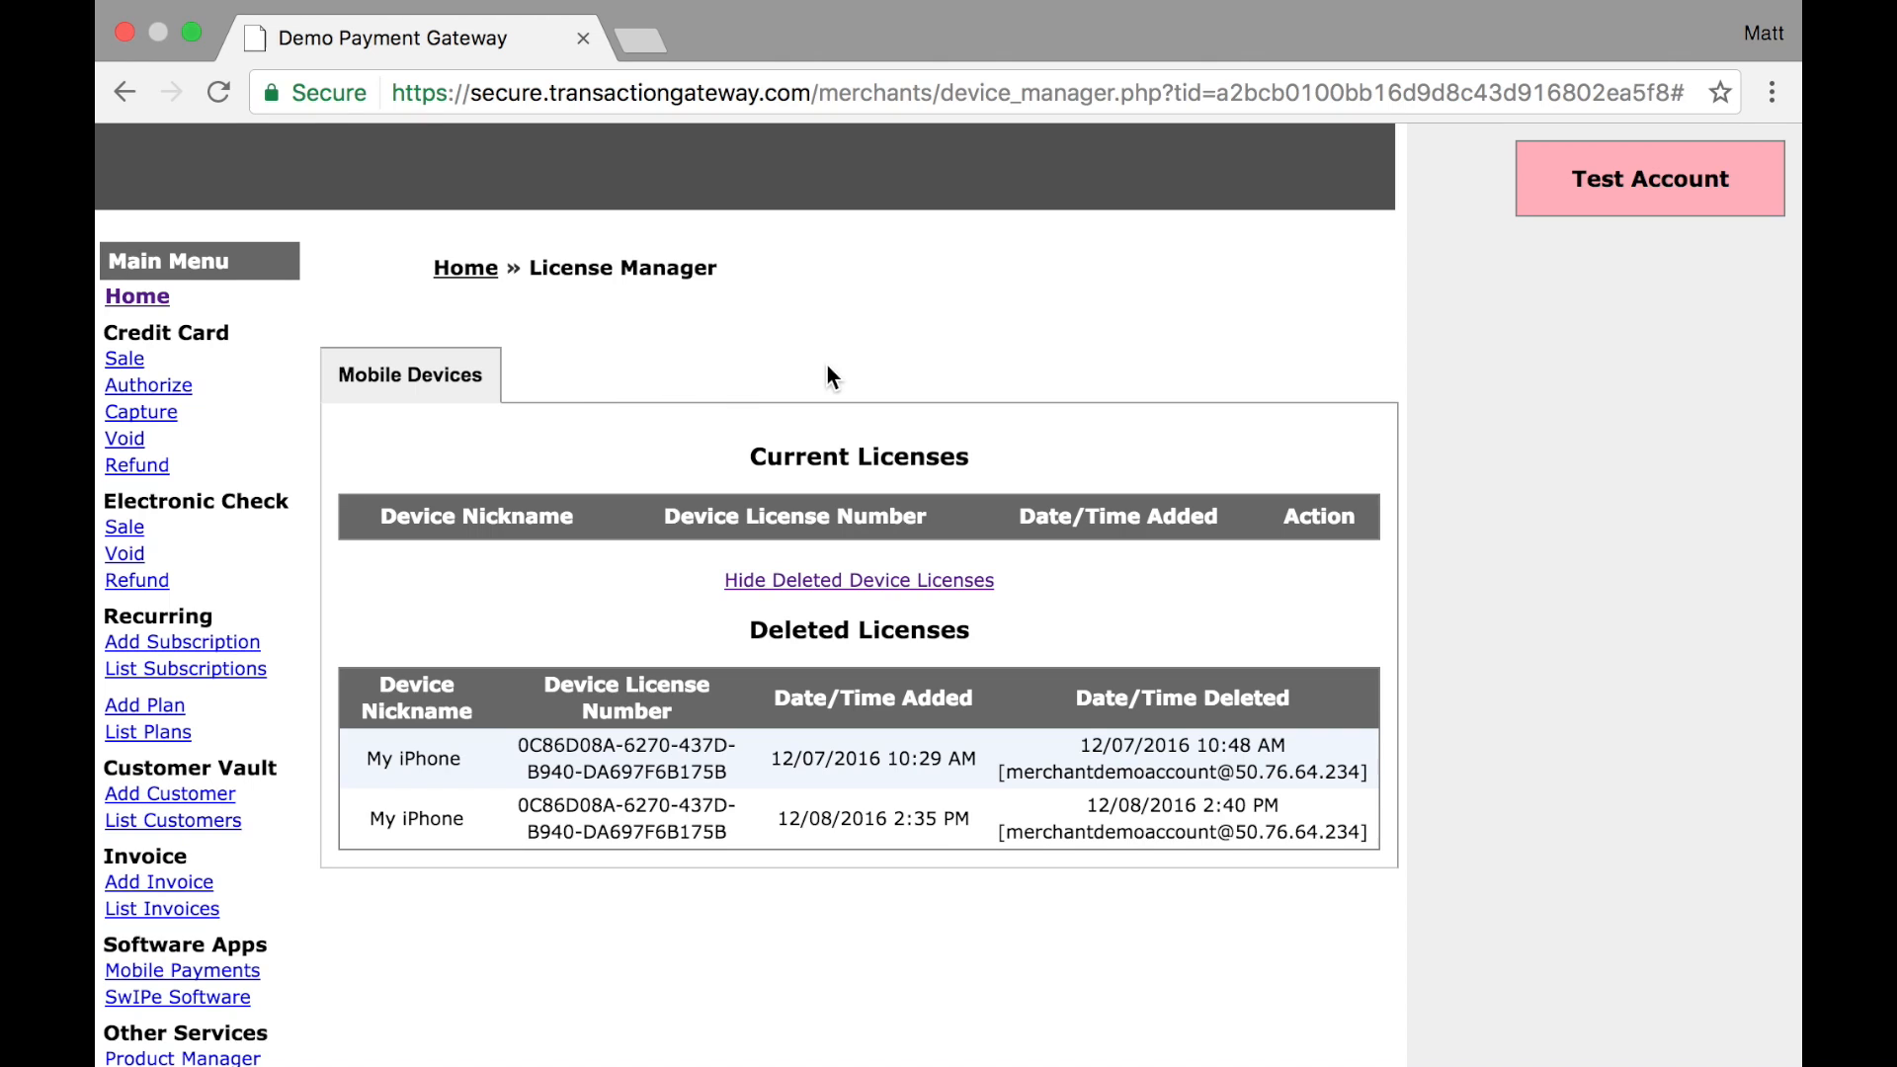